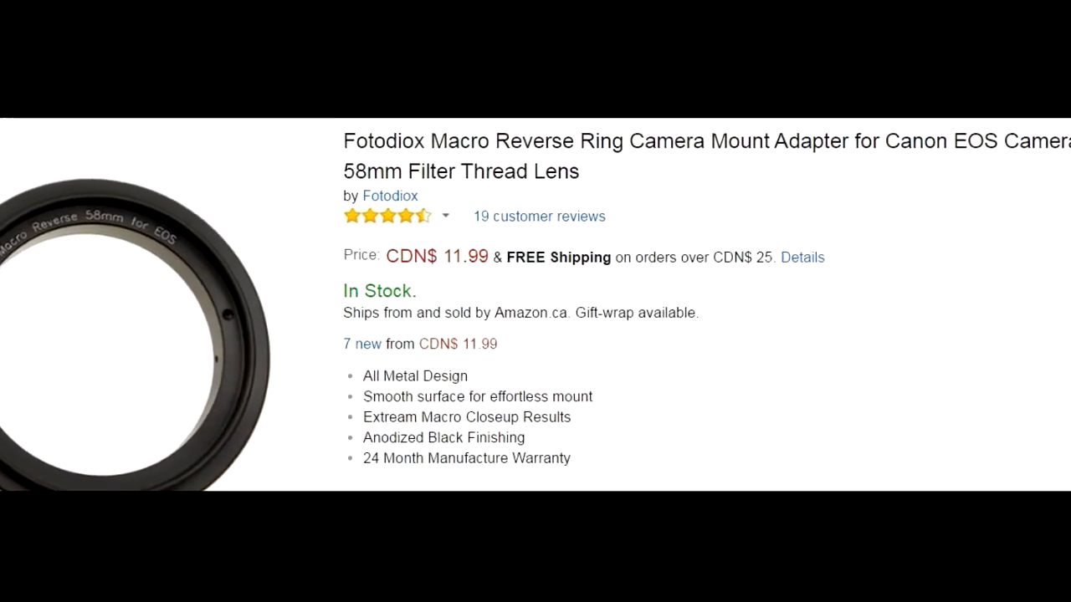
pyautogui.scroll(-3)
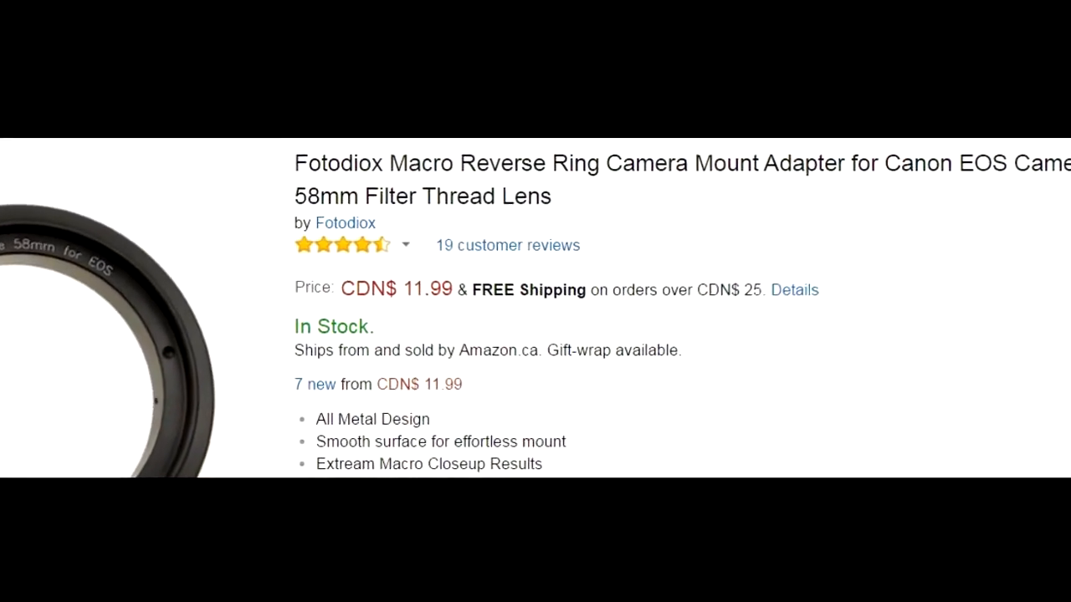